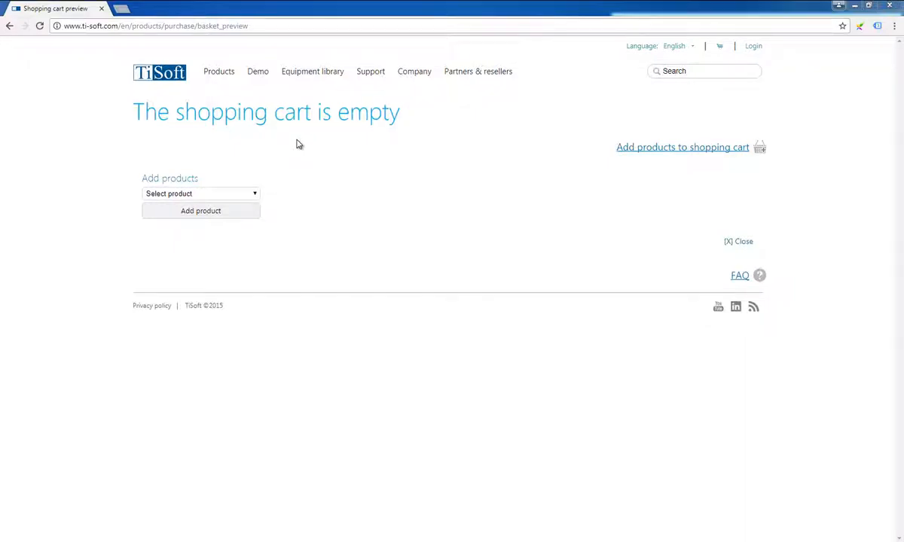
Add one ElectricalDesign Lite license (€395.00) to the cart and proceed to checkout
{"action": "left_click", "coordinate": [200, 194]}
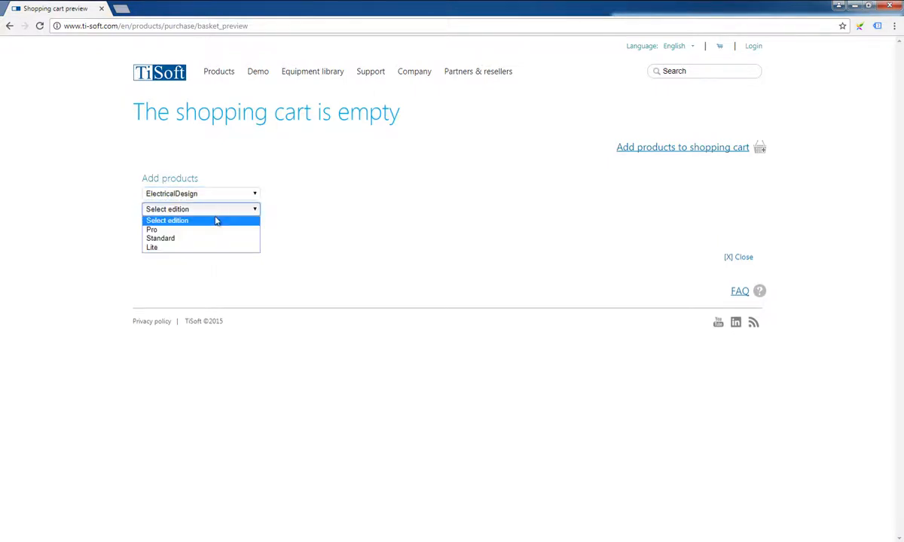
{"action": "left_click", "coordinate": [152, 248]}
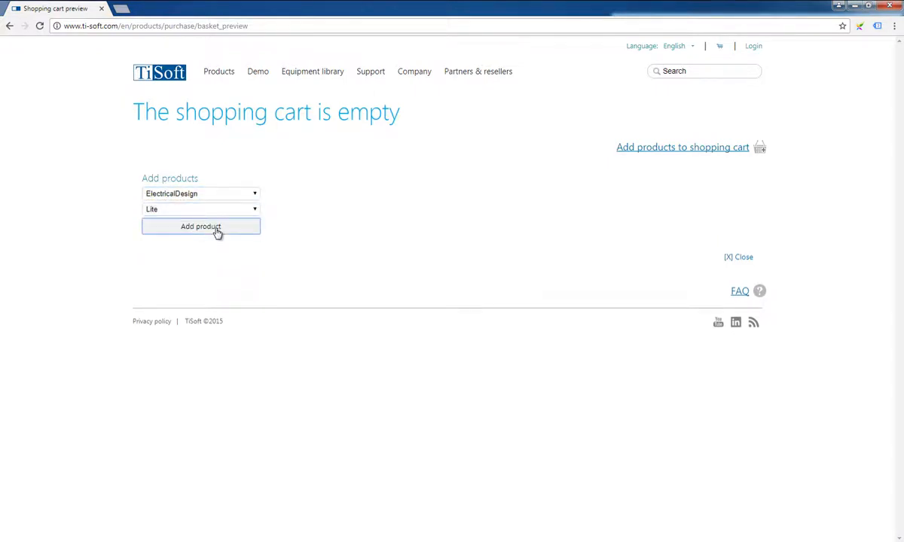
{"action": "left_click", "coordinate": [200, 226]}
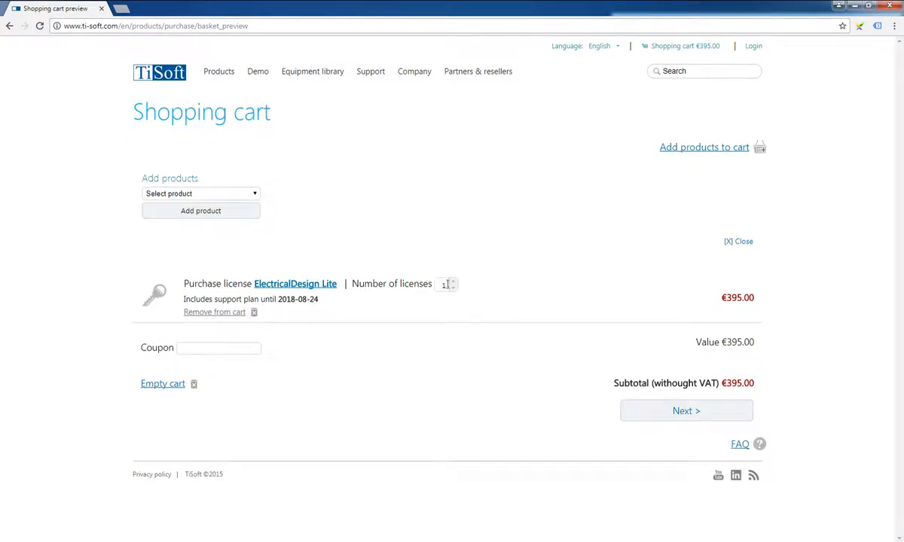
{"action": "left_click", "coordinate": [685, 410]}
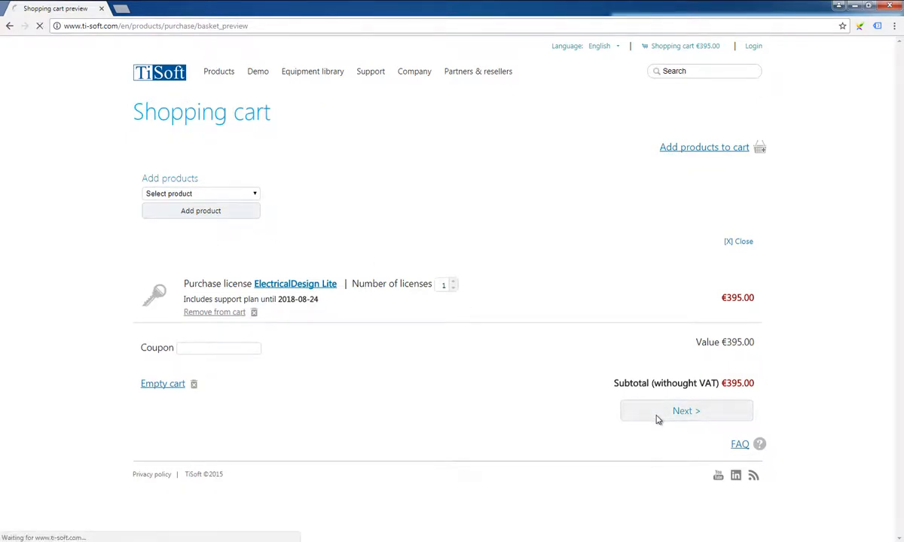
{"action": "left_click", "coordinate": [685, 411]}
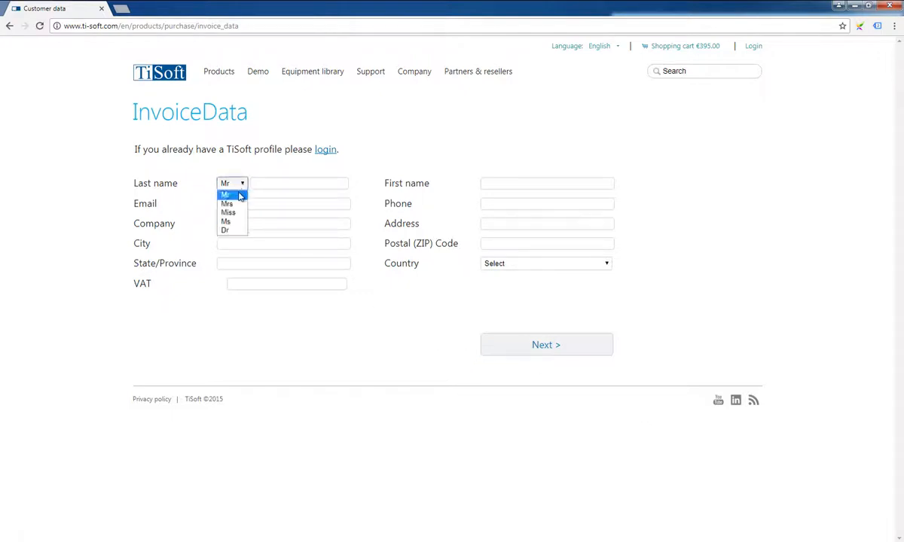
{"action": "left_click", "coordinate": [227, 203]}
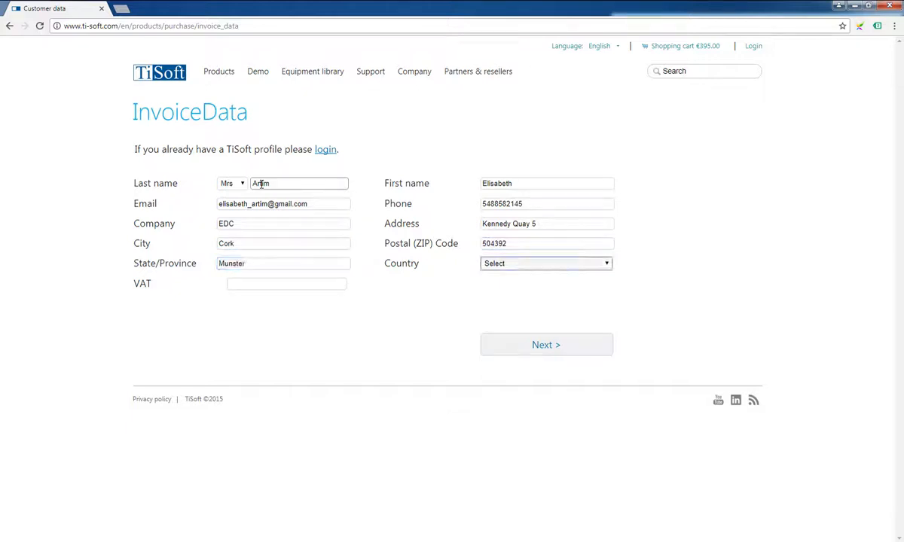
{"action": "left_click", "coordinate": [545, 263]}
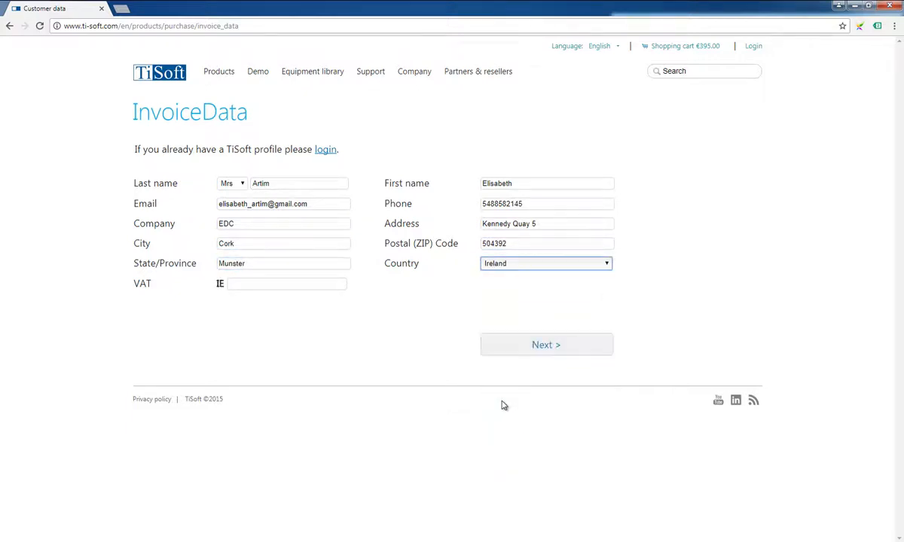
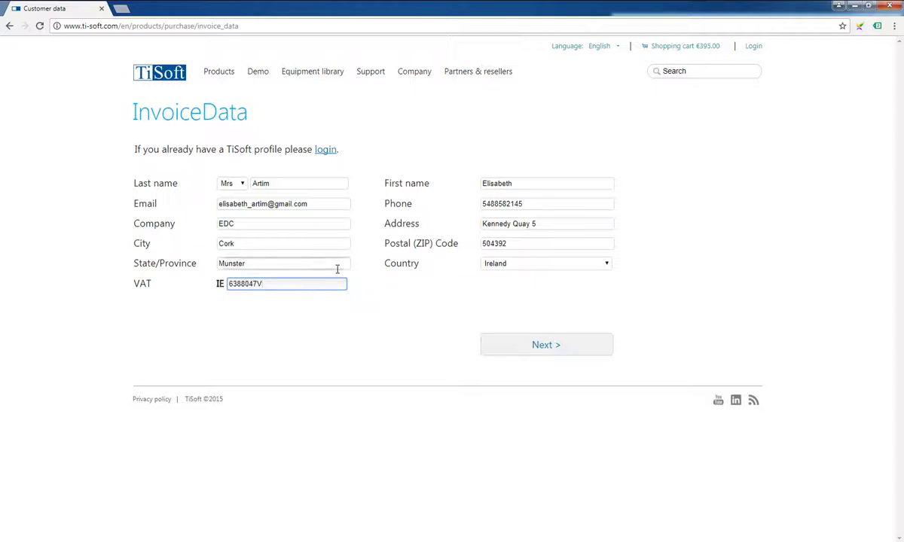
{"action": "left_click", "coordinate": [546, 344]}
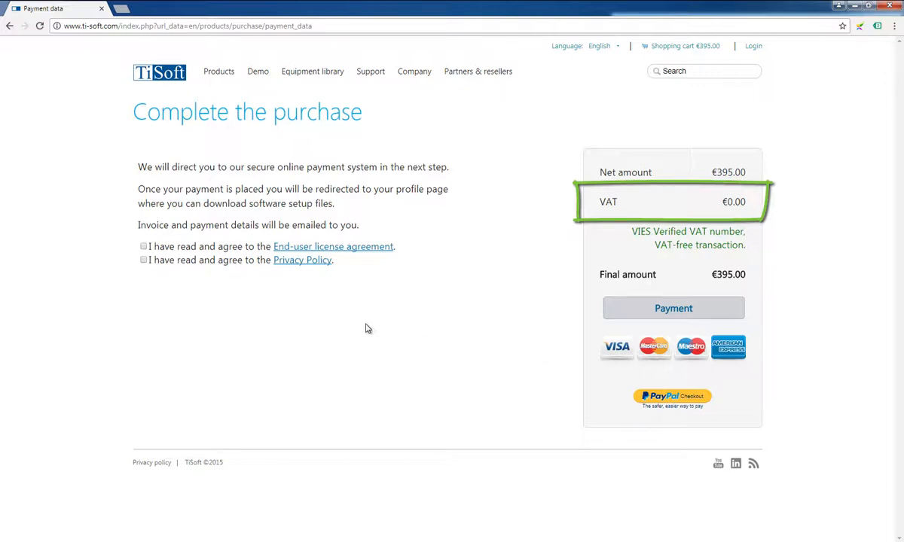
Accept the End-user license agreement and Privacy Policy and start PayPal checkout
{"action": "left_click", "coordinate": [143, 246]}
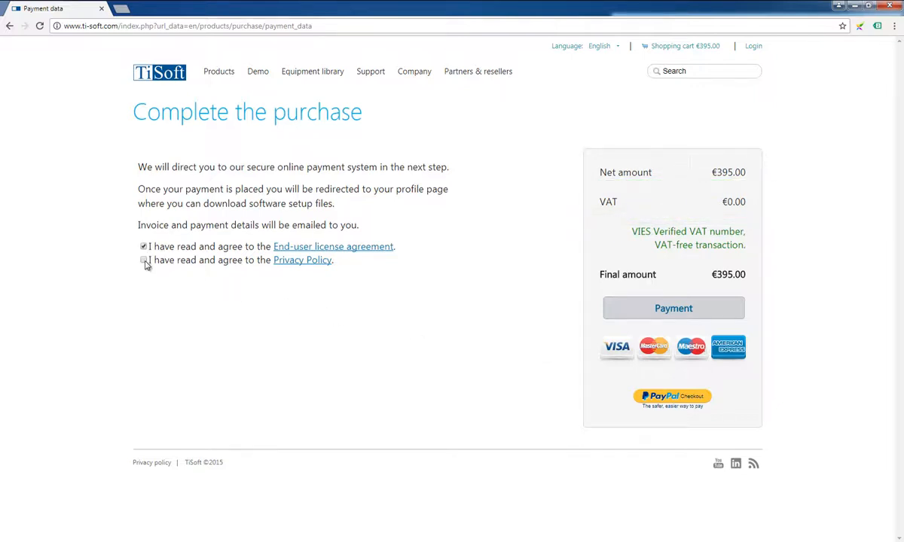
{"action": "left_click", "coordinate": [143, 260]}
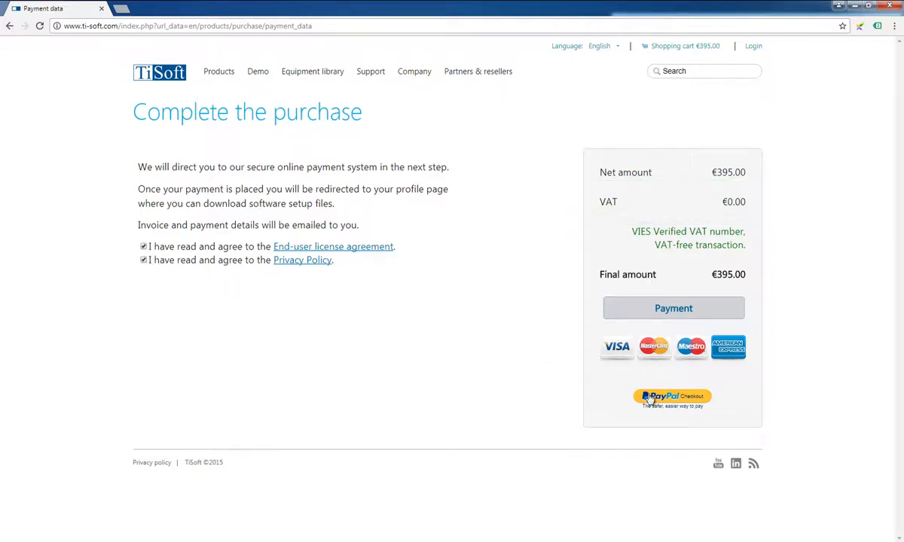
{"action": "left_click", "coordinate": [671, 397]}
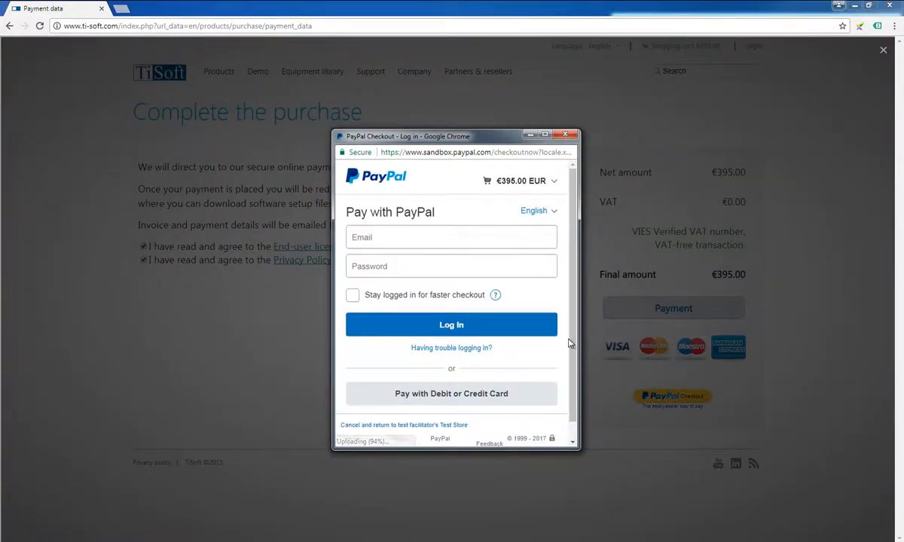
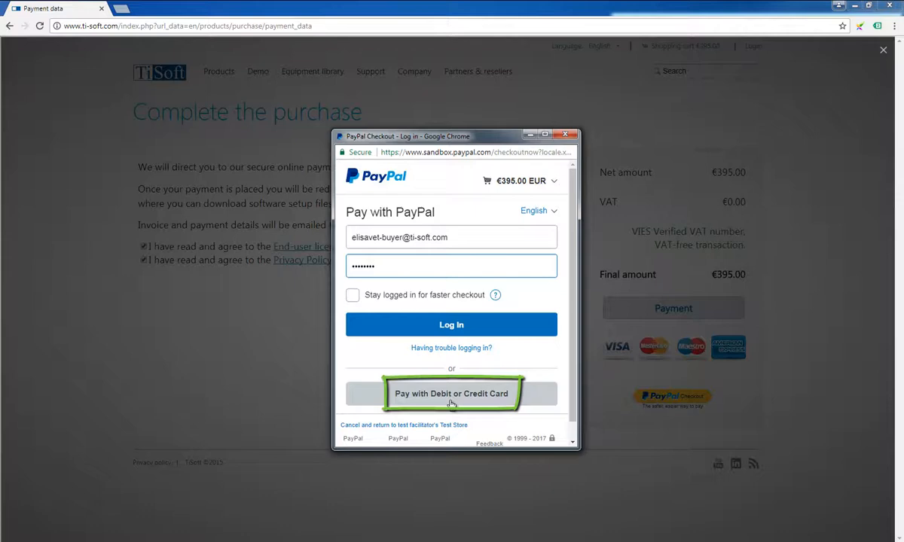
Sign in as elisavet-buyer and confirm the €395.00 PayPal payment
{"action": "left_click", "coordinate": [451, 325]}
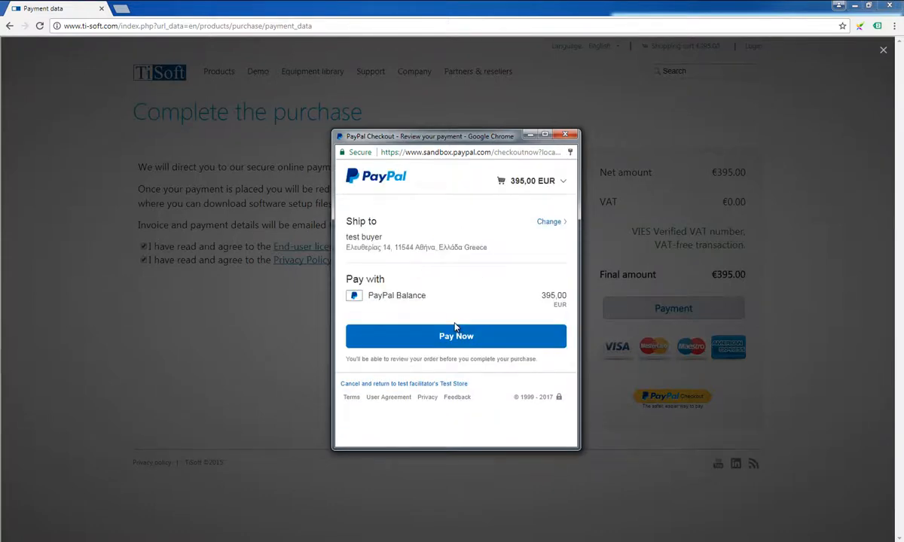
{"action": "left_click", "coordinate": [456, 336]}
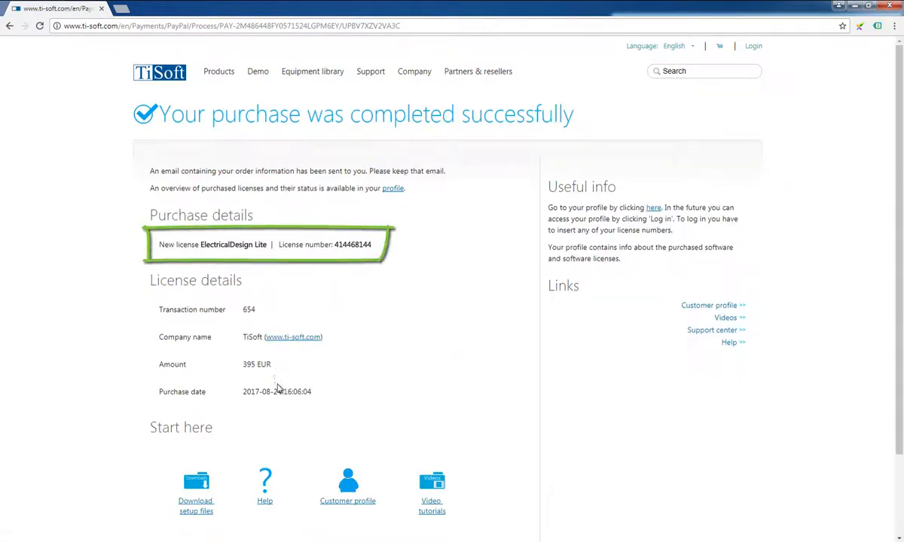
{"action": "mouse_move", "coordinate": [346, 336]}
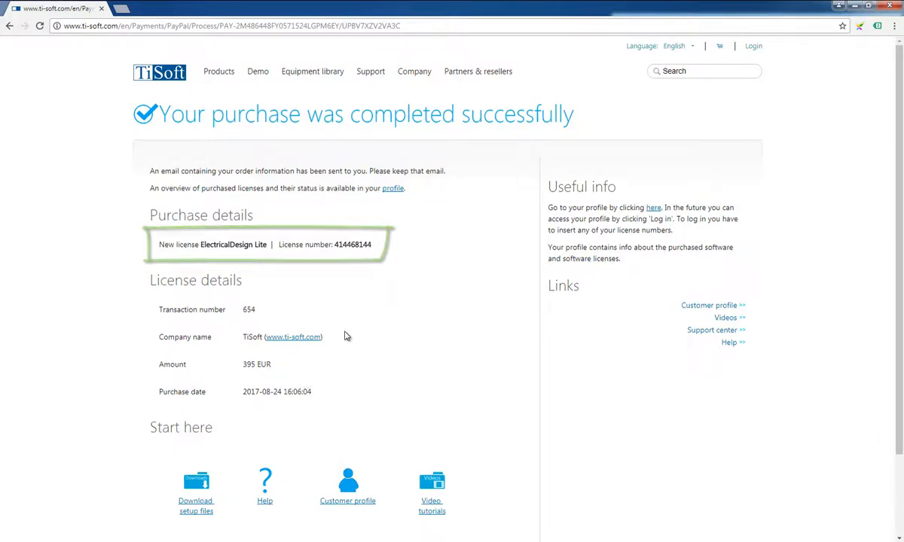
{"action": "mouse_move", "coordinate": [393, 188]}
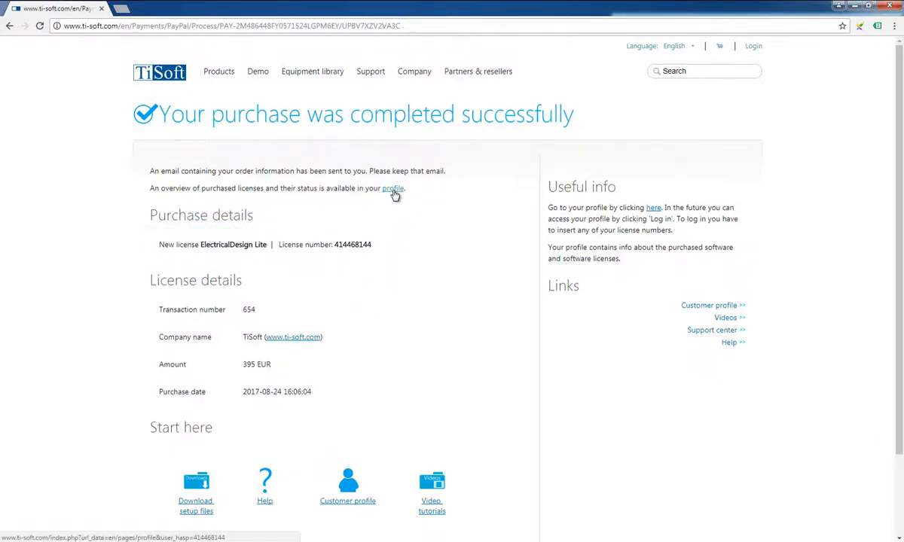
Show the customer profile's installation files for ElectricalDesign 17.3.0
{"action": "left_click", "coordinate": [392, 188]}
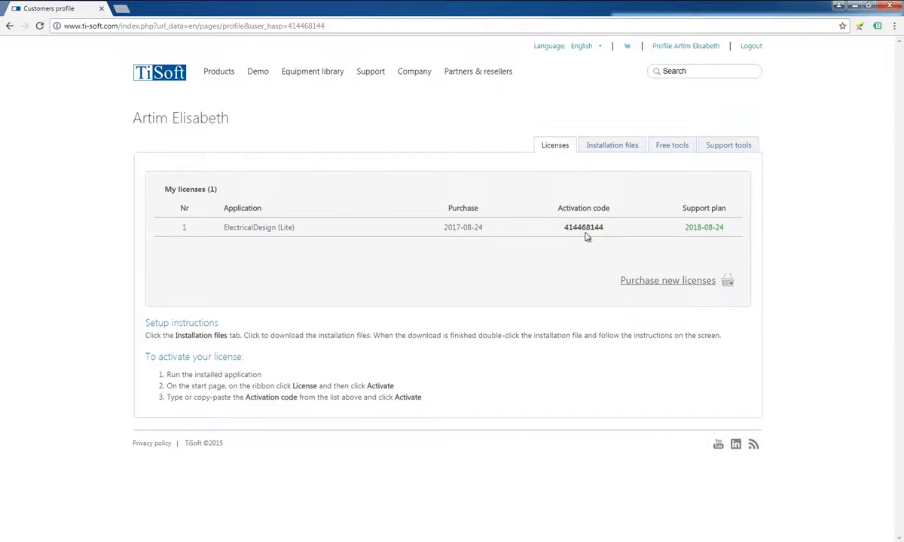
{"action": "left_click", "coordinate": [611, 144]}
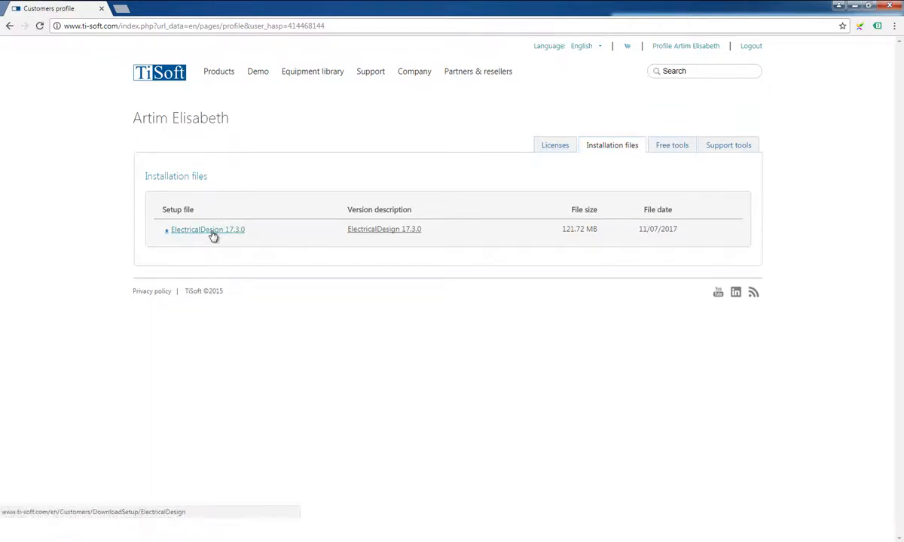
Run the ElectricalDesign 17.3.0 setup into the default folder and finish the wizard
{"action": "left_click", "coordinate": [208, 229]}
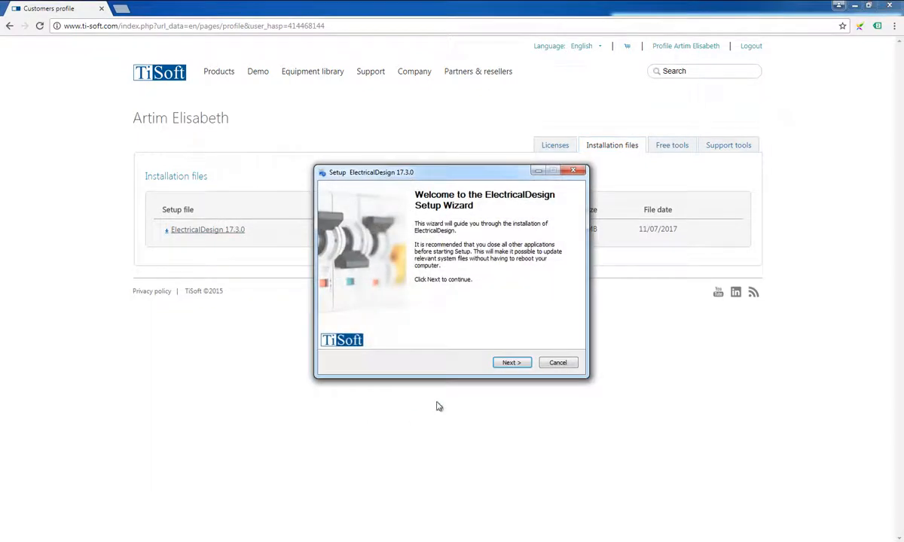
{"action": "left_click", "coordinate": [512, 362]}
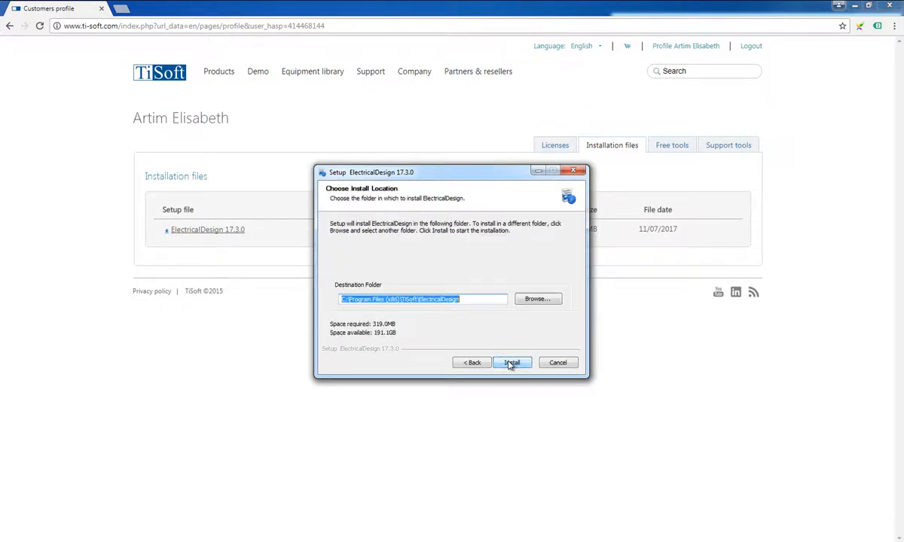
{"action": "left_click", "coordinate": [511, 362]}
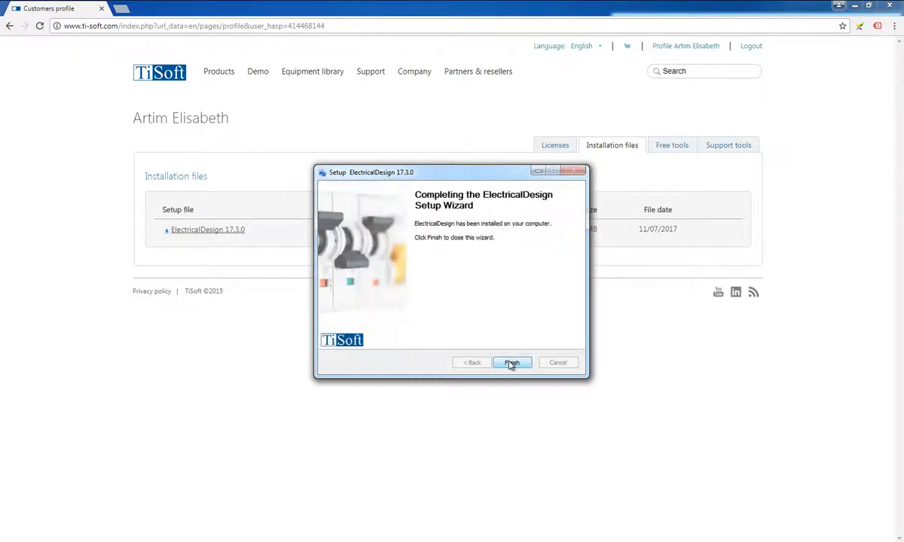
{"action": "left_click", "coordinate": [511, 362]}
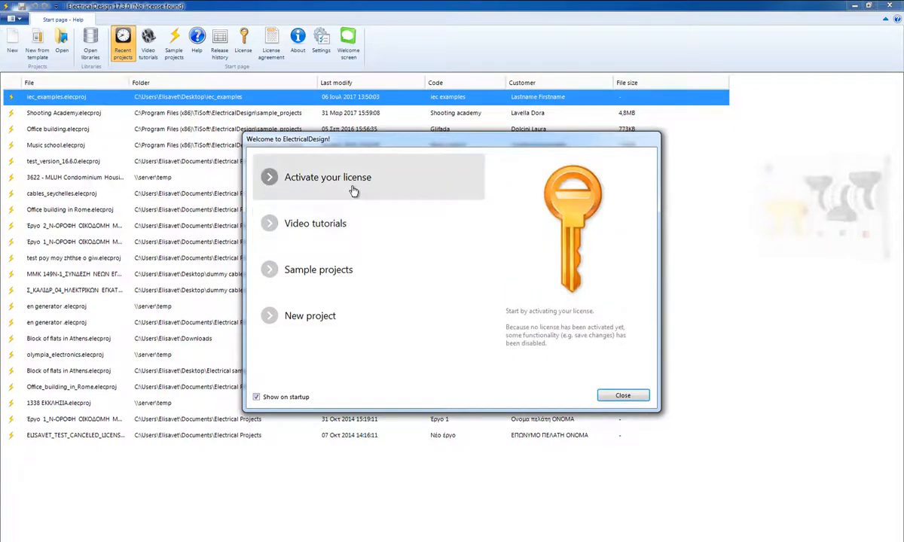
Start license activation from the Welcome to ElectricalDesign dialog
{"action": "left_click", "coordinate": [328, 177]}
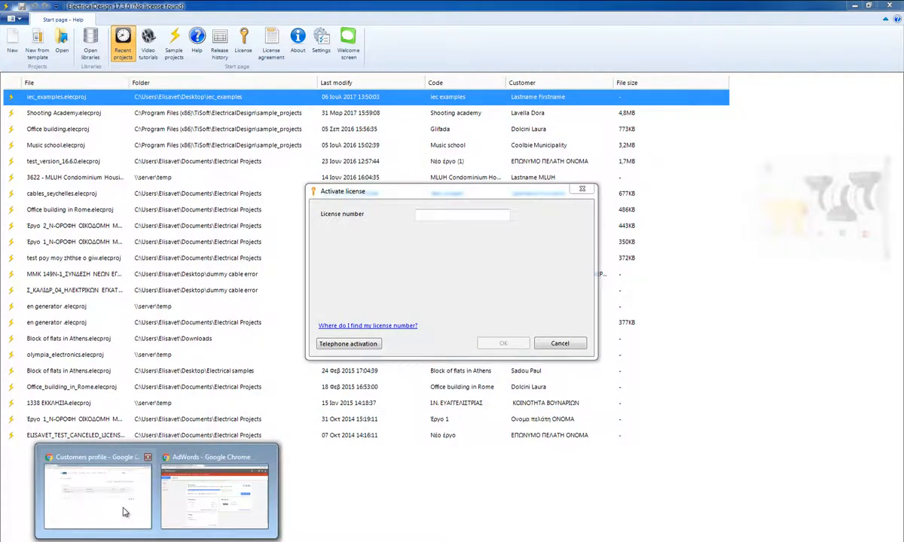
{"action": "left_click", "coordinate": [96, 493]}
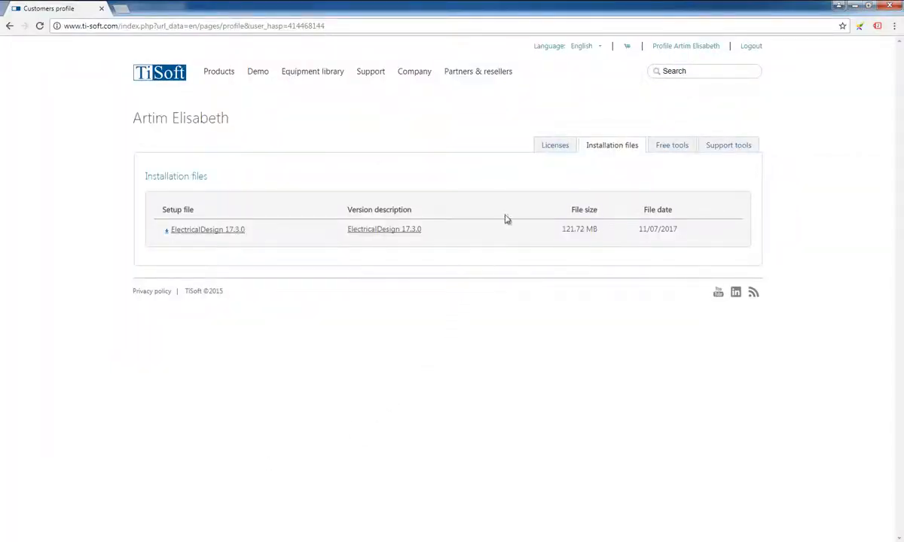
{"action": "left_click", "coordinate": [555, 145]}
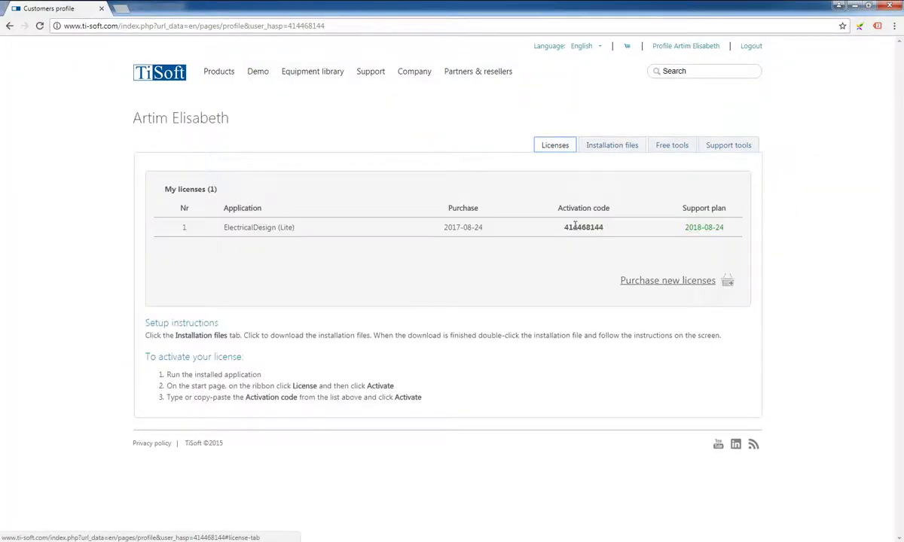
{"action": "double_click", "coordinate": [582, 227]}
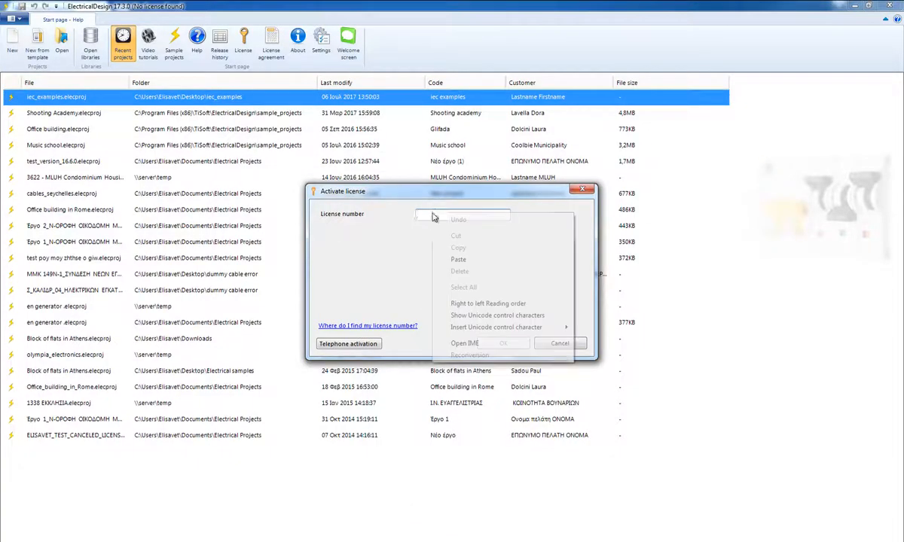
{"action": "left_click", "coordinate": [458, 259]}
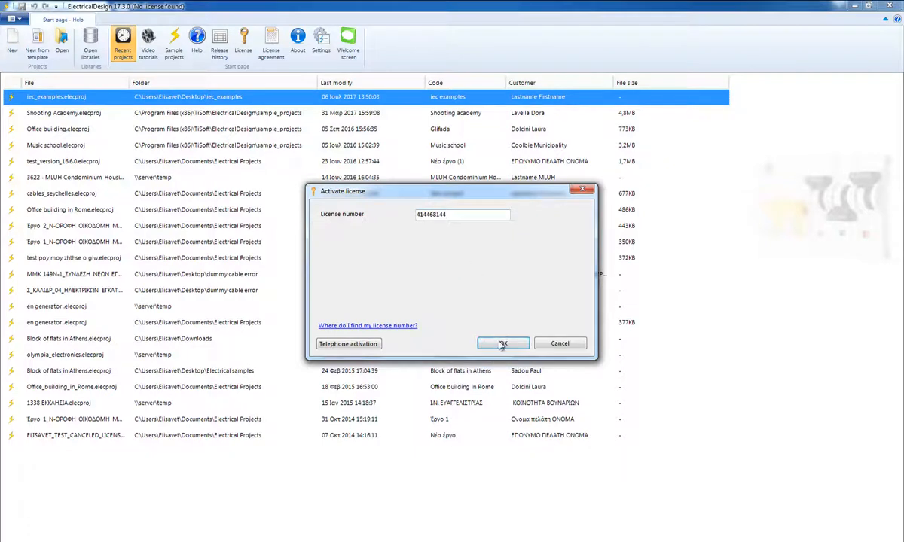
{"action": "left_click", "coordinate": [502, 344]}
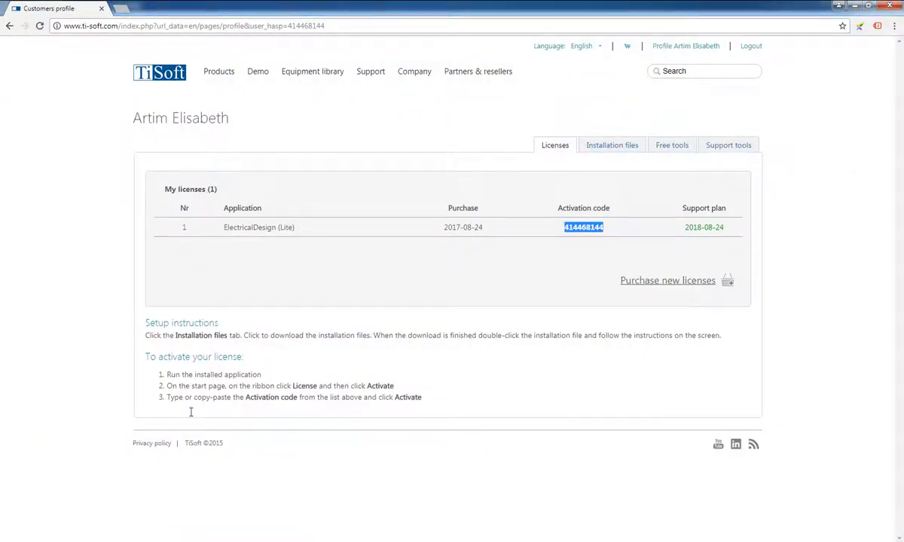
Visit Video tutorials, then the Support center, from the Support menu
{"action": "left_click", "coordinate": [370, 71]}
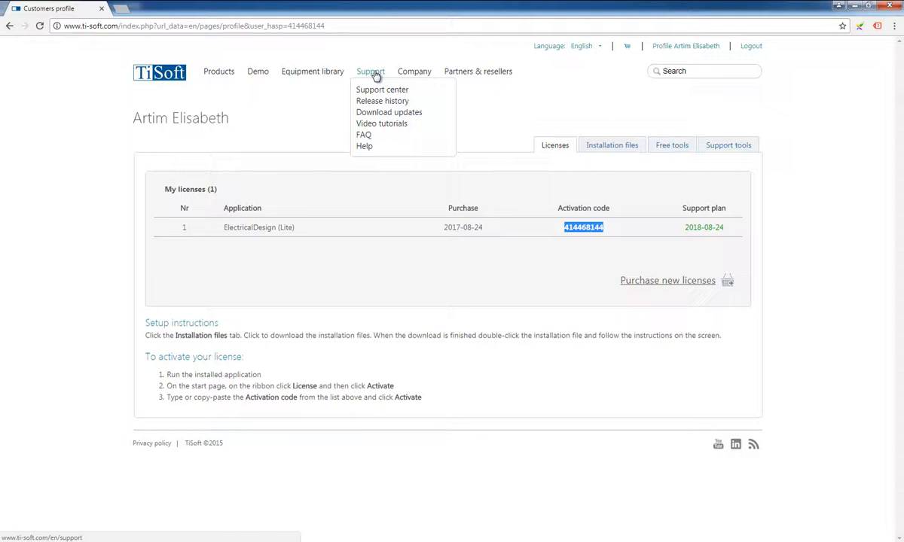
{"action": "left_click", "coordinate": [381, 124]}
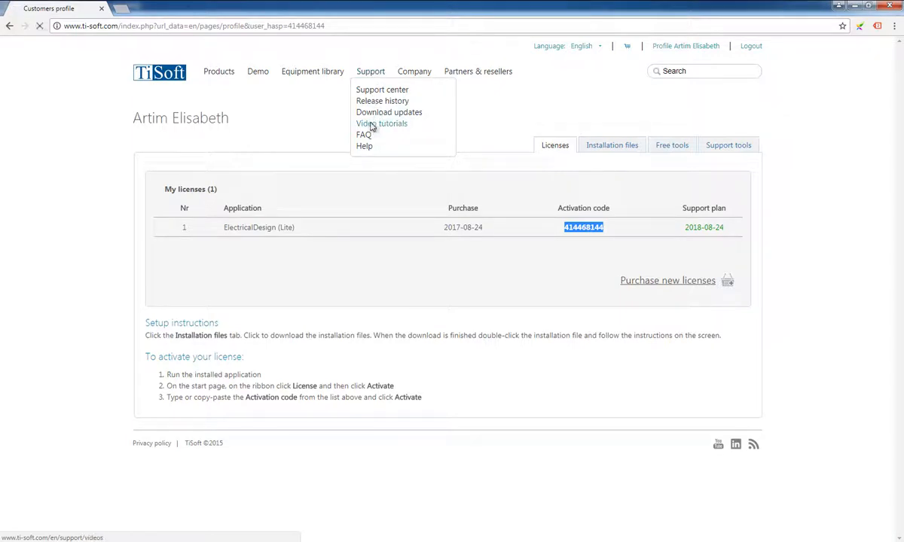
{"action": "left_click", "coordinate": [381, 124]}
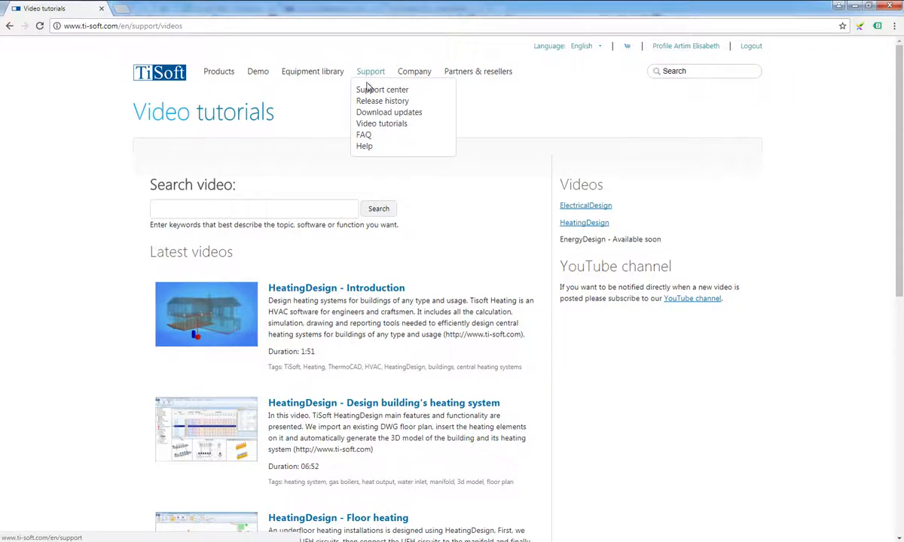
{"action": "left_click", "coordinate": [382, 89]}
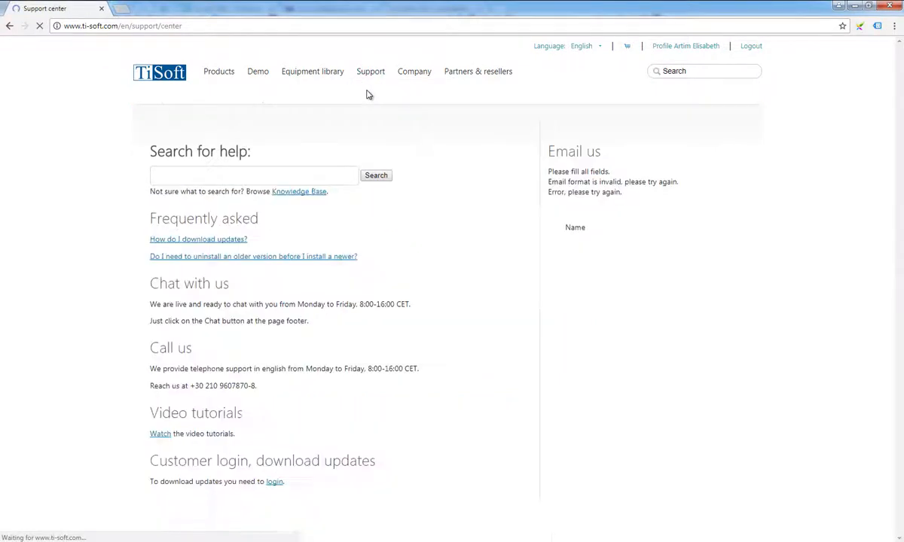